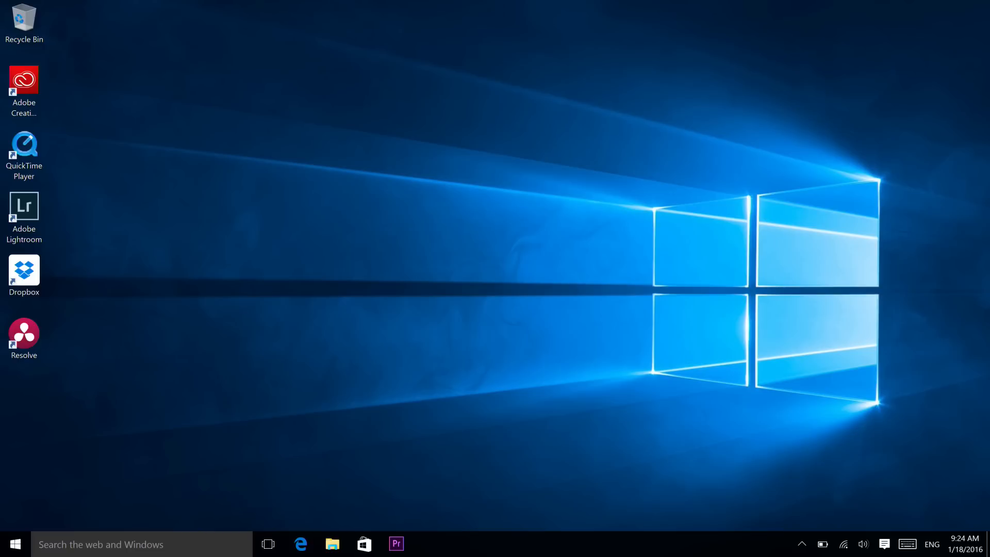
# Launch Microsoft Edge to play the Sony FE 28-135 cinema lens review on YouTube
pyautogui.click(396, 543)
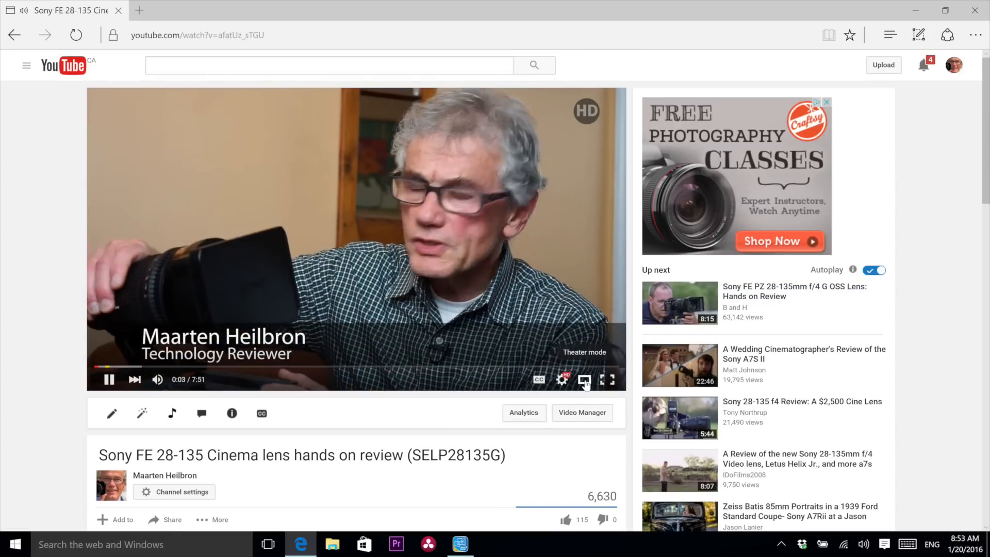
# Watch the lens review in theater mode at 2160p with the banner ad dismissed
pyautogui.click(585, 379)
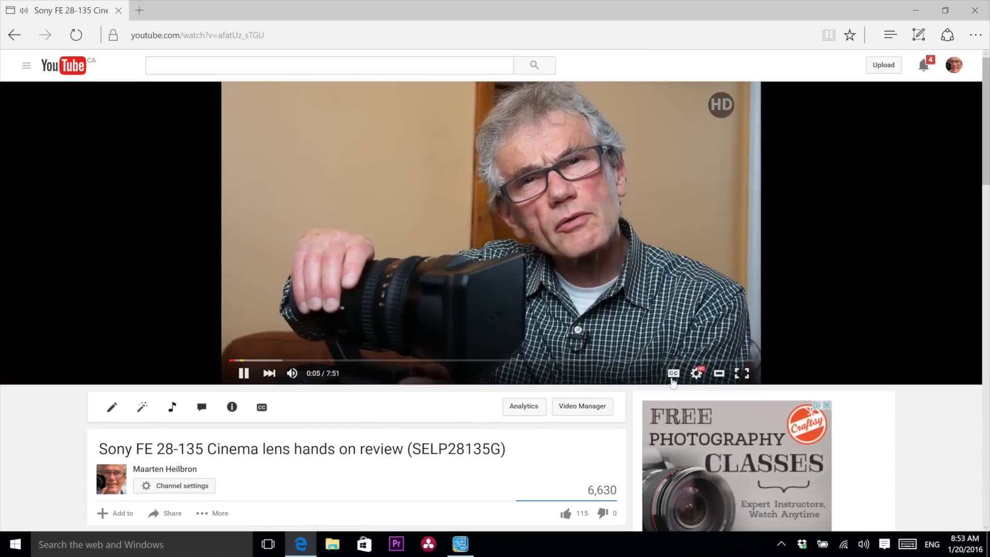
pyautogui.click(697, 372)
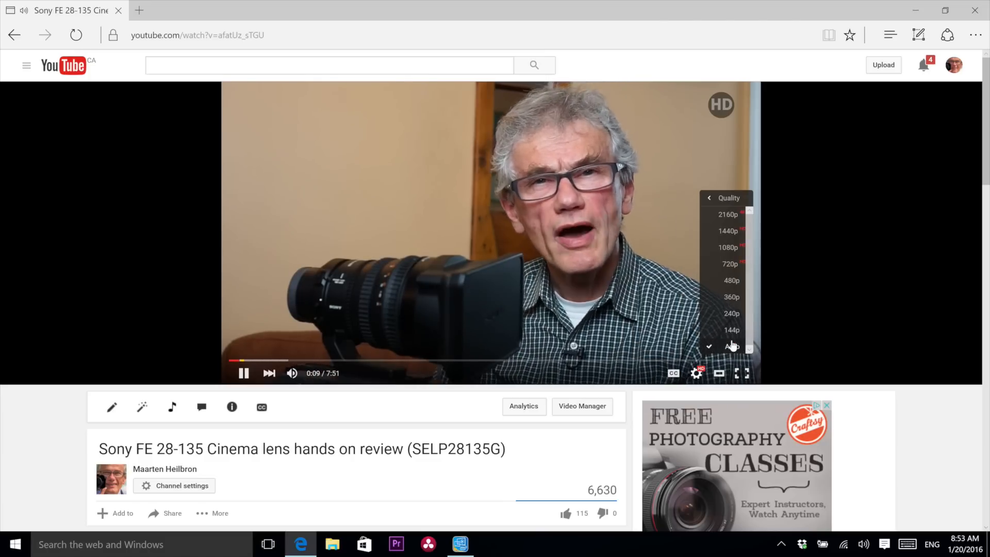
pyautogui.click(729, 214)
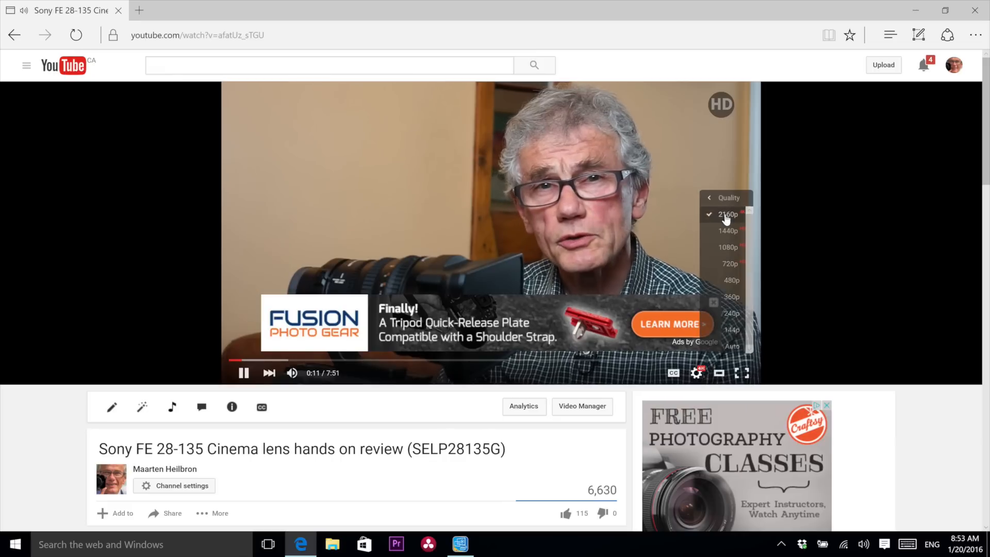
pyautogui.click(726, 214)
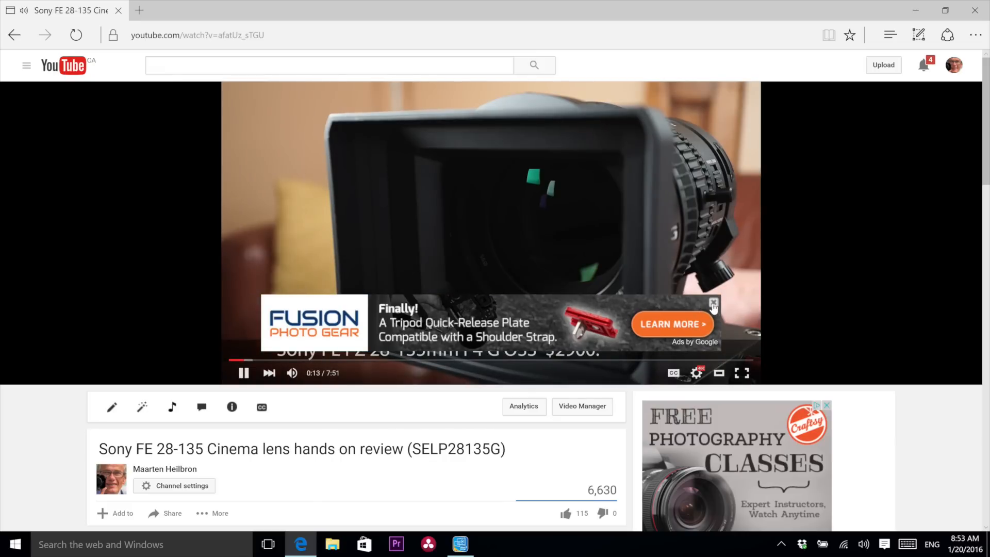
pyautogui.click(714, 303)
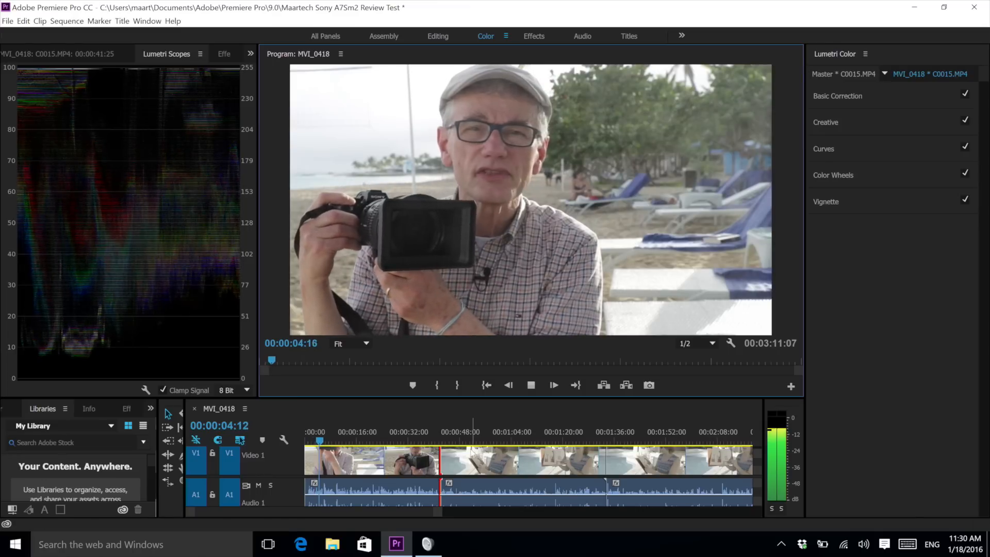
# Play the MVI_0418 sequence in the Program Monitor to review the beach interview
pyautogui.click(323, 441)
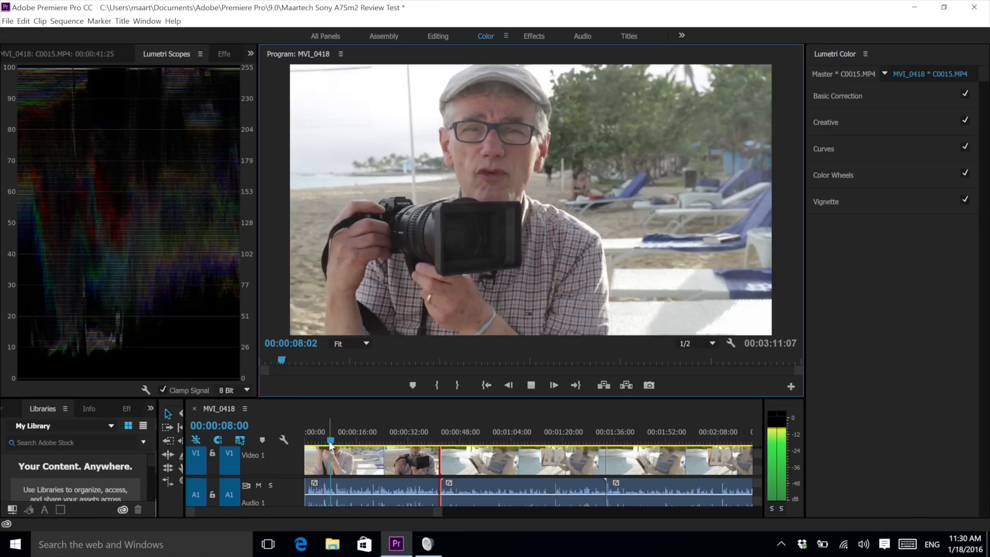
pyautogui.click(455, 432)
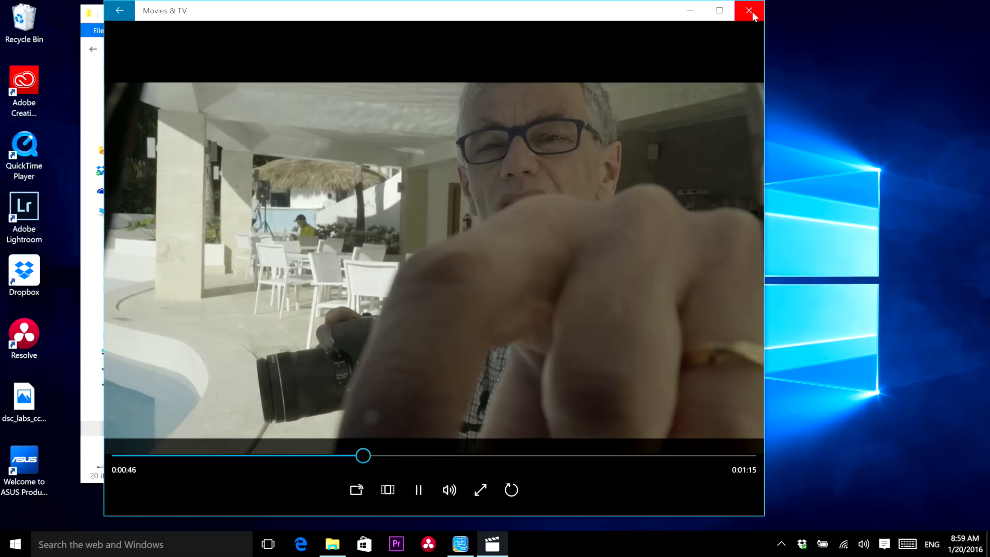
# Close the Movies & TV player window
pyautogui.click(749, 11)
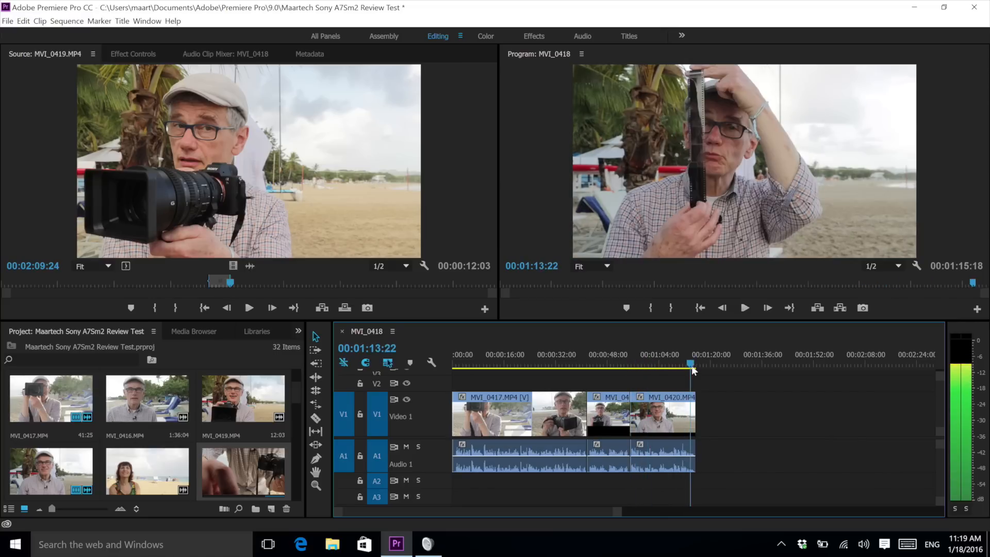
# Switch to the Color workspace showing the poolside clip's Basic Correction settings
pyautogui.click(486, 36)
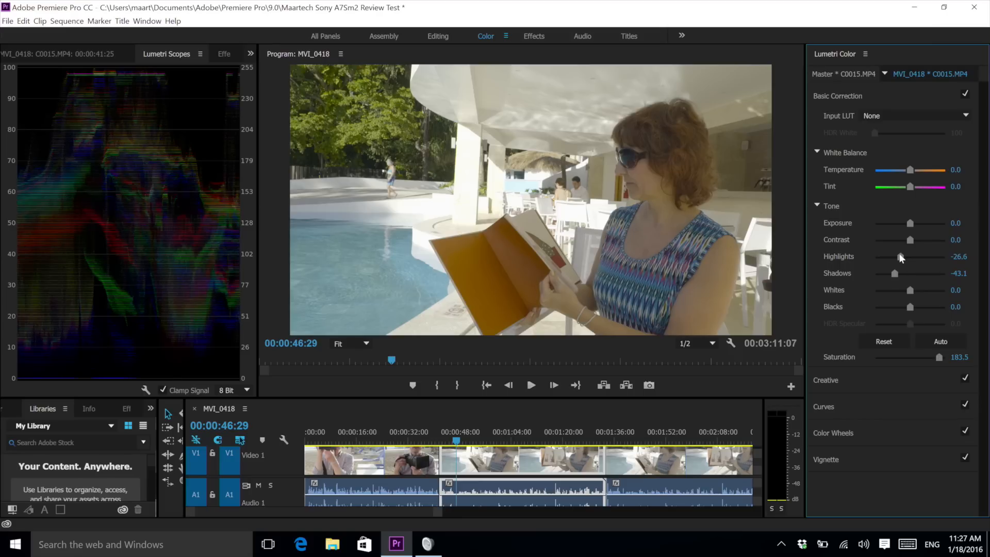
# Drag the Lumetri Highlights slider to -11.9 on the poolside clip
pyautogui.moveTo(900, 256); pyautogui.dragTo(905, 256)
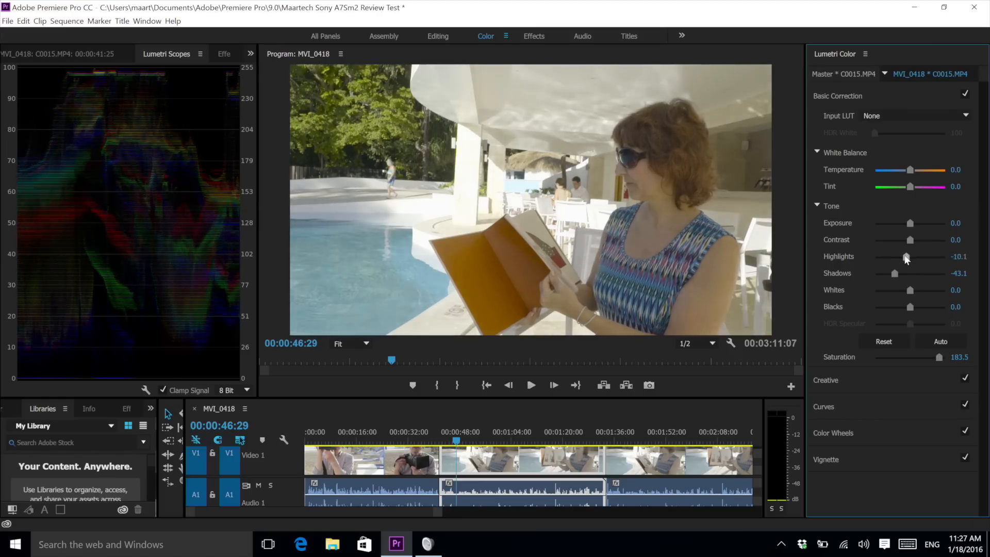
pyautogui.moveTo(909, 256); pyautogui.dragTo(903, 255)
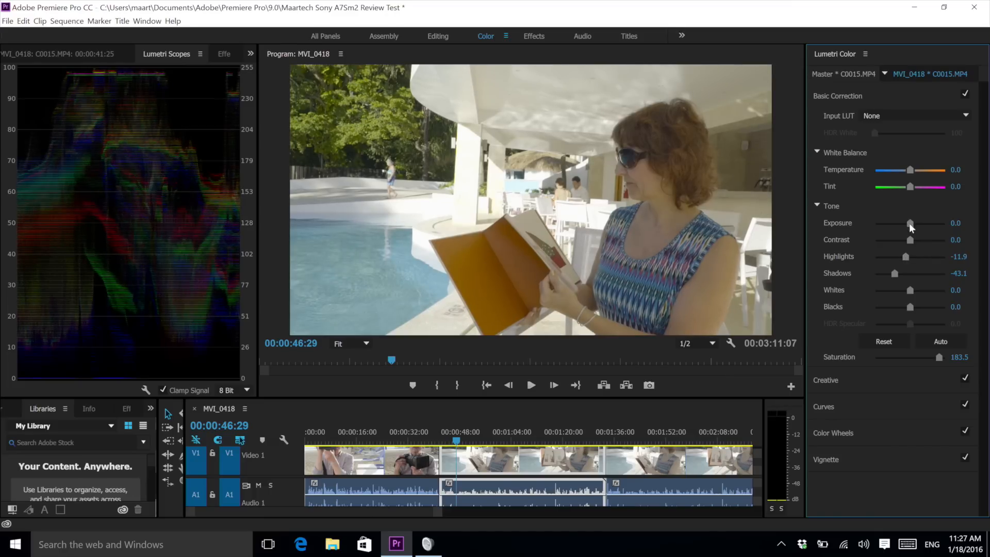